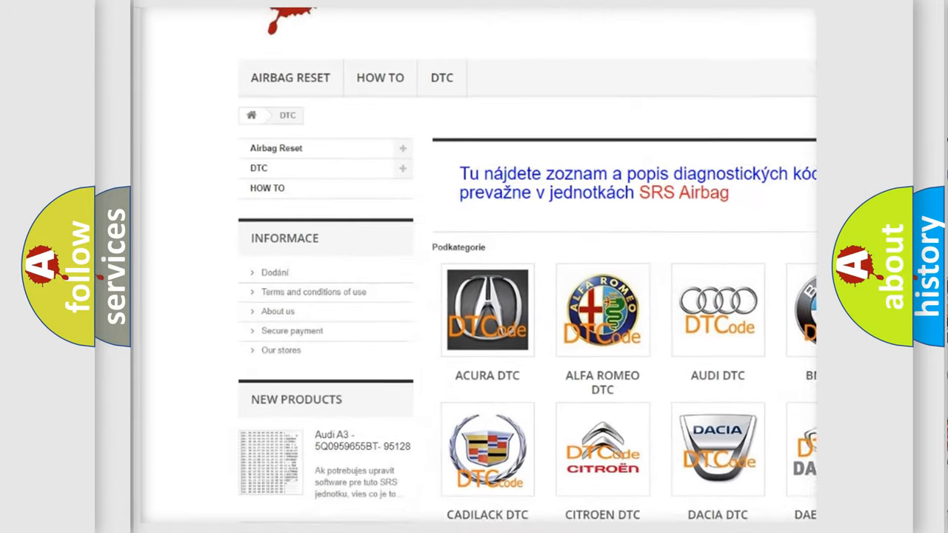
pyautogui.scroll(-3)
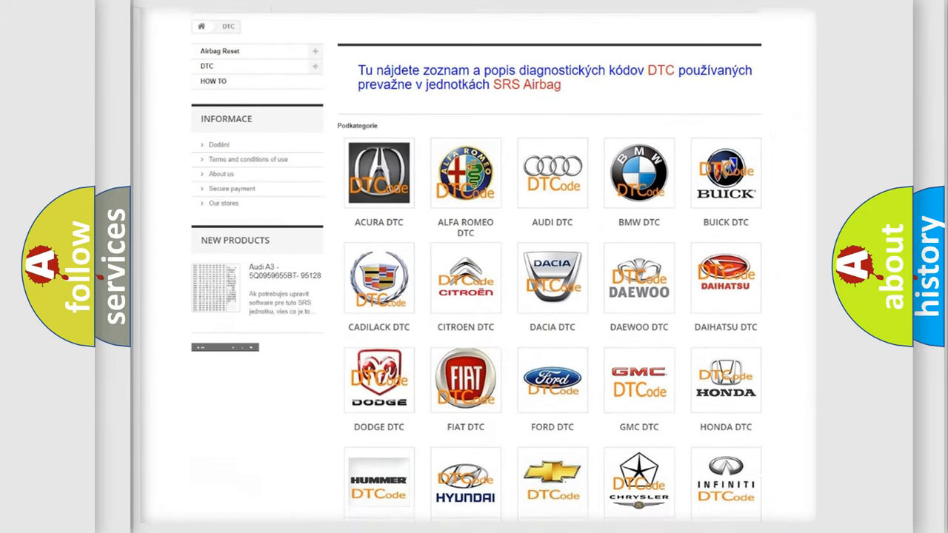
pyautogui.scroll(-3)
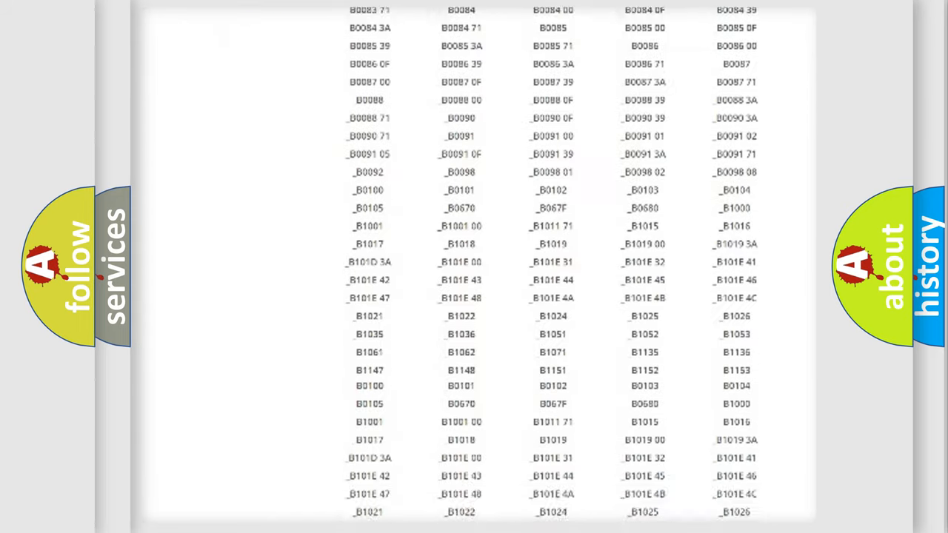
pyautogui.scroll(3)
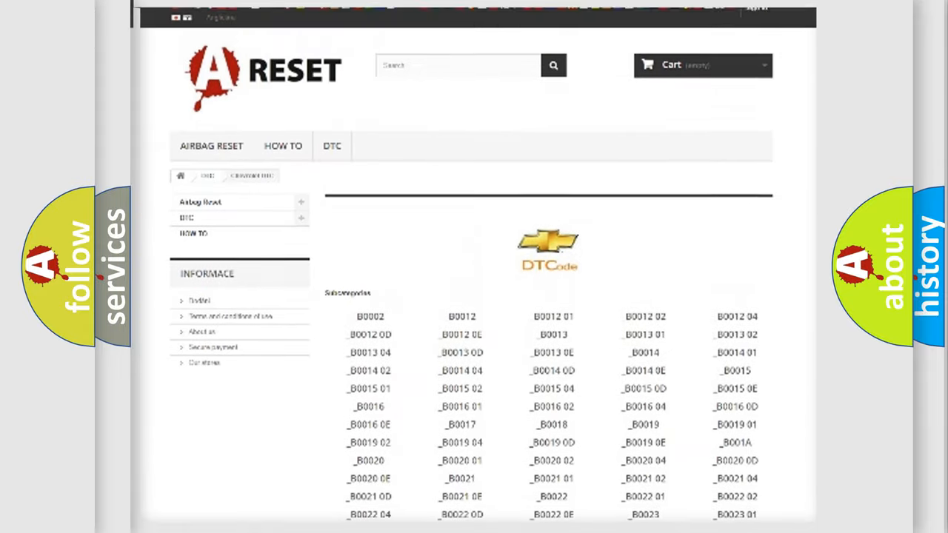